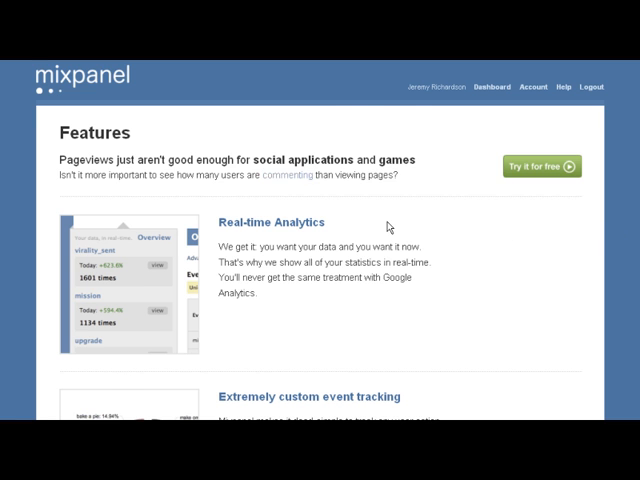
Scroll through Real-time Analytics, event tracking and Funnels down to Visitor Retention and A/B testing.
scroll("down", 3)
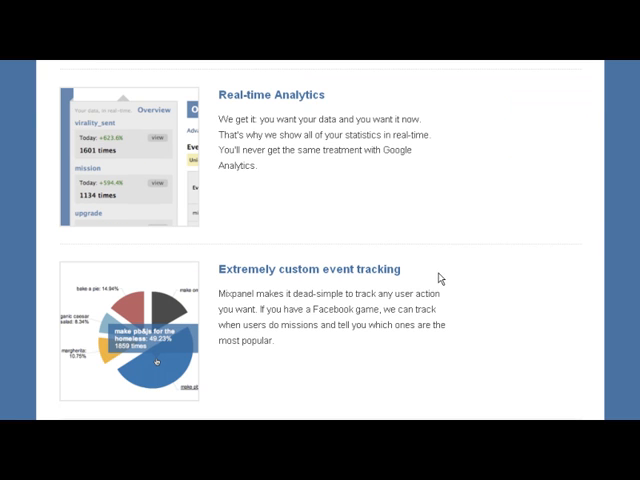
scroll("down", 3)
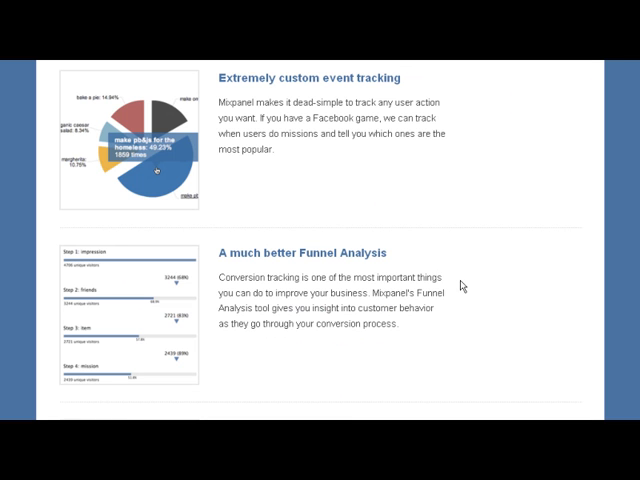
scroll("down", 3)
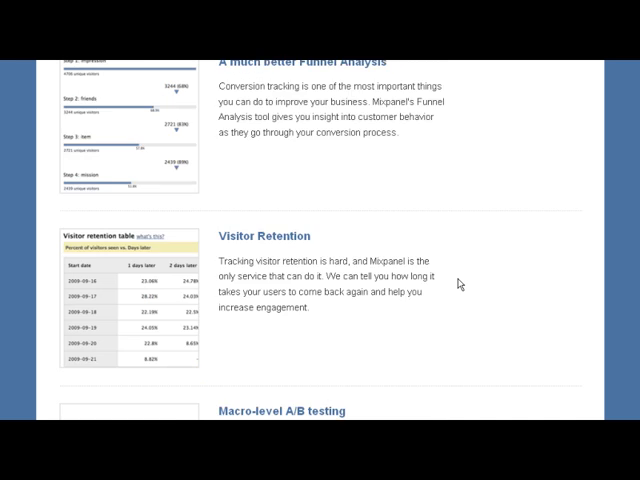
scroll("down", 3)
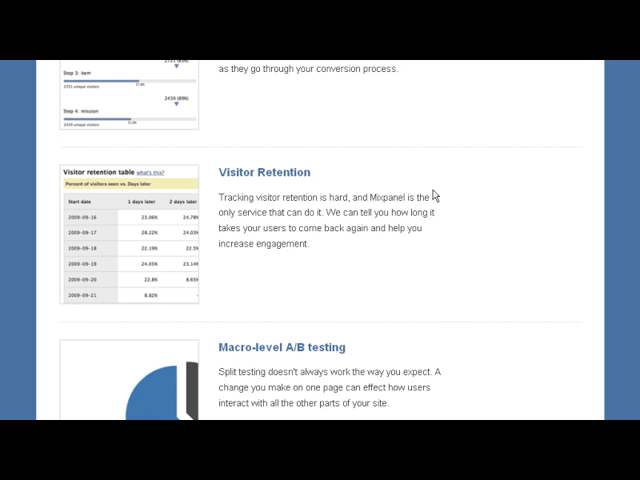
scroll("down", 3)
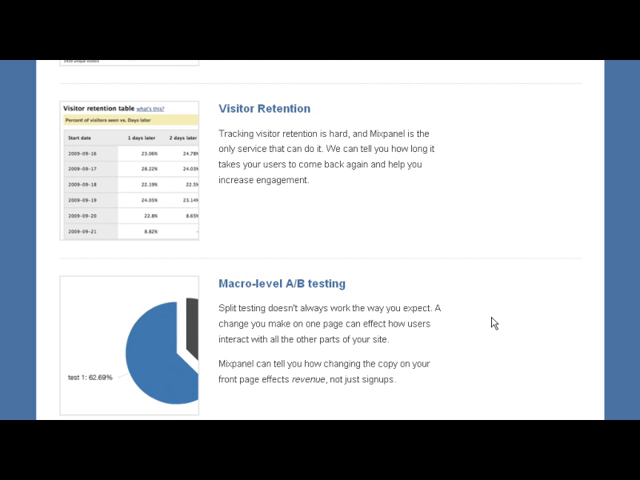
scroll("up", 3)
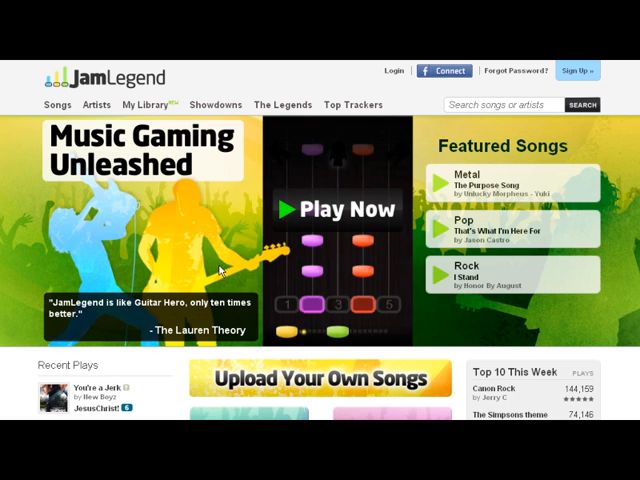
mouse_move(370, 307)
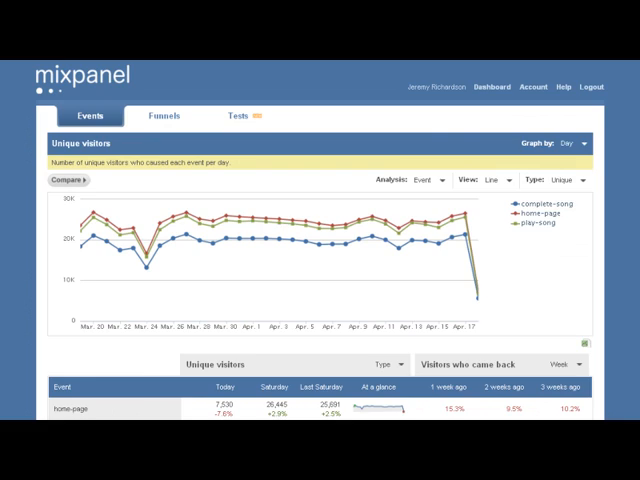
mouse_move(603, 225)
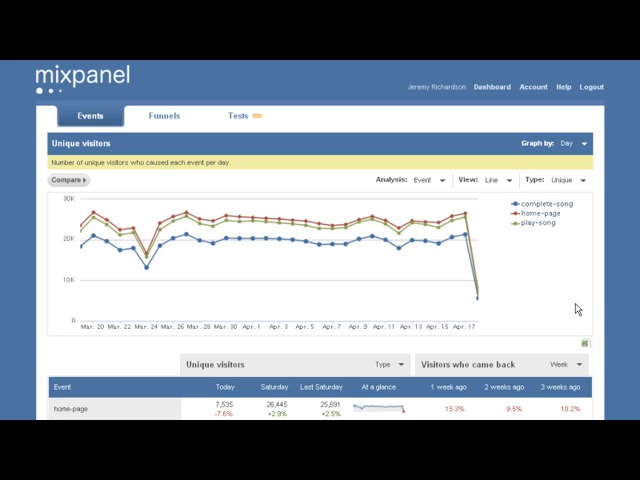
mouse_move(610, 302)
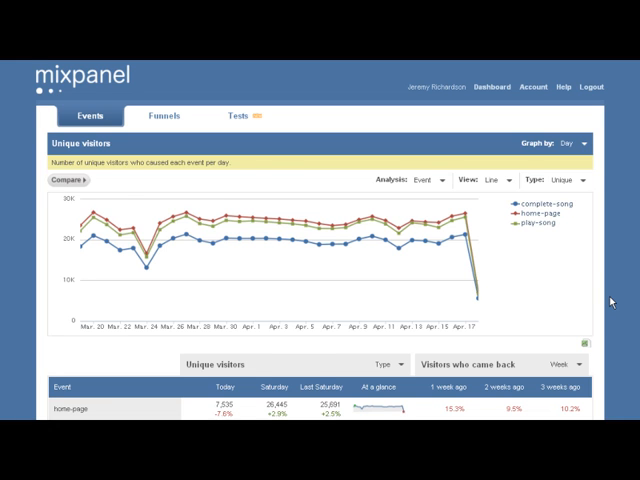
Scroll to the events table of daily unique visitors for home-page, play-song and complete-song.
scroll("down", 3)
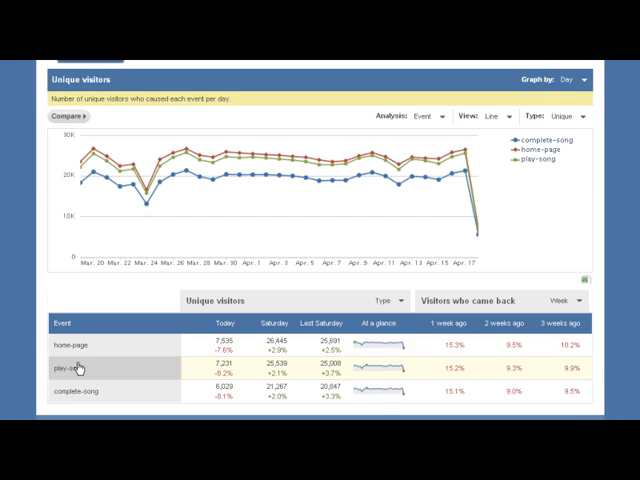
Focus the graph on play-song and switch its Type to the weekly Retention table.
left_click(75, 371)
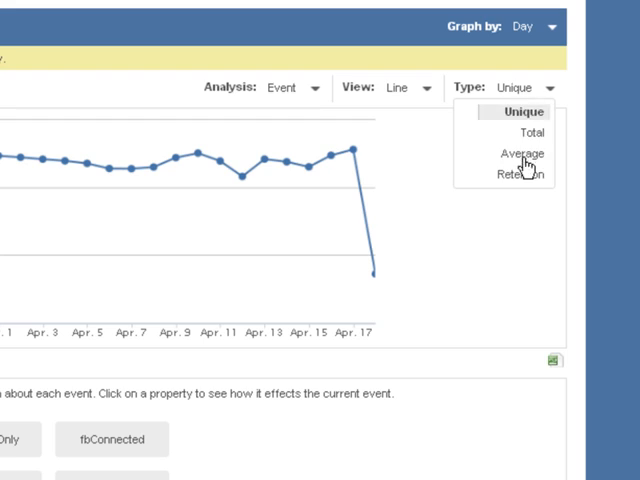
left_click(521, 170)
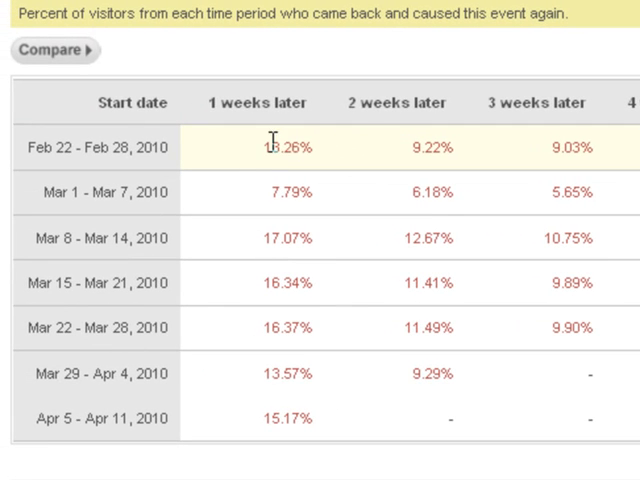
mouse_move(428, 128)
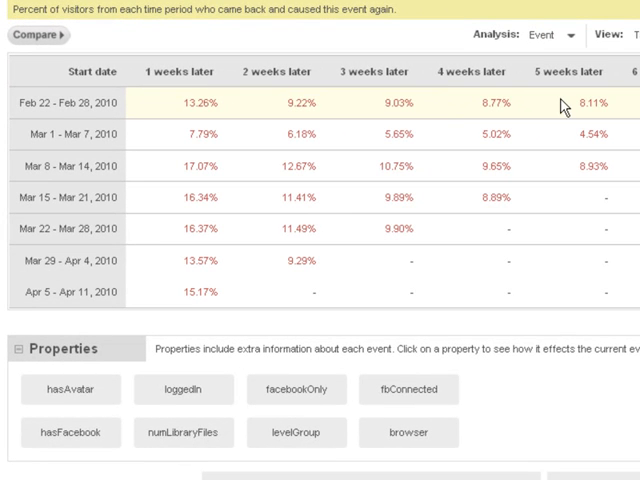
mouse_move(80, 167)
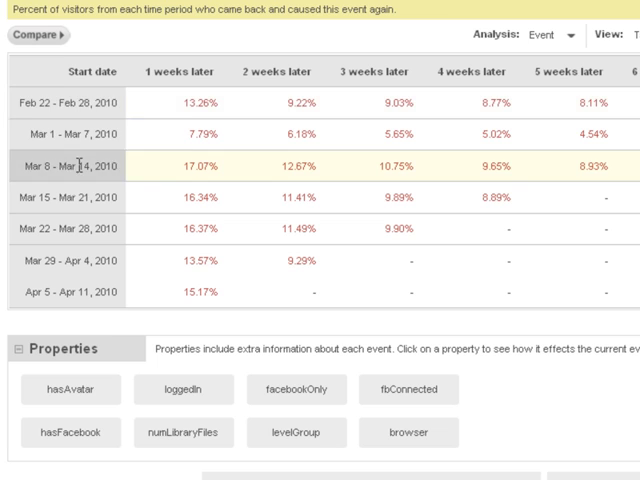
Return the play-song graph to daily unique visitor counts.
left_click(567, 116)
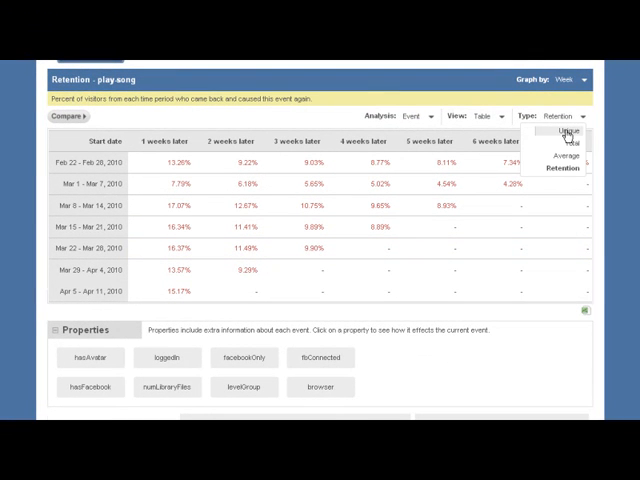
left_click(563, 131)
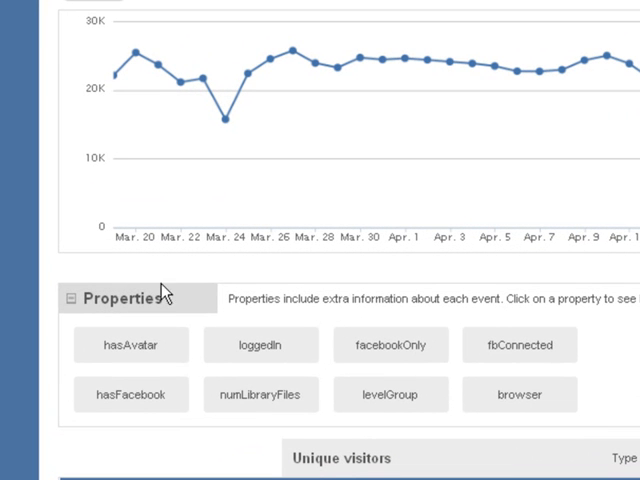
mouse_move(300, 318)
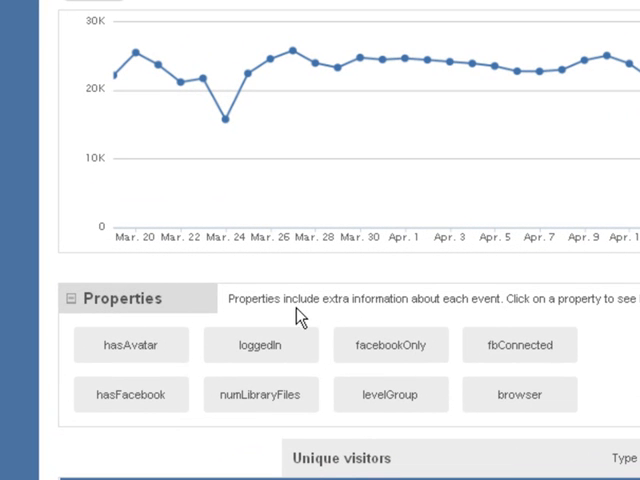
mouse_move(503, 321)
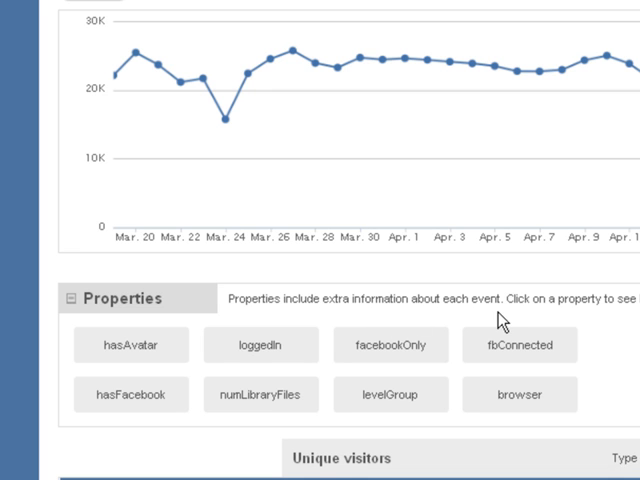
mouse_move(23, 345)
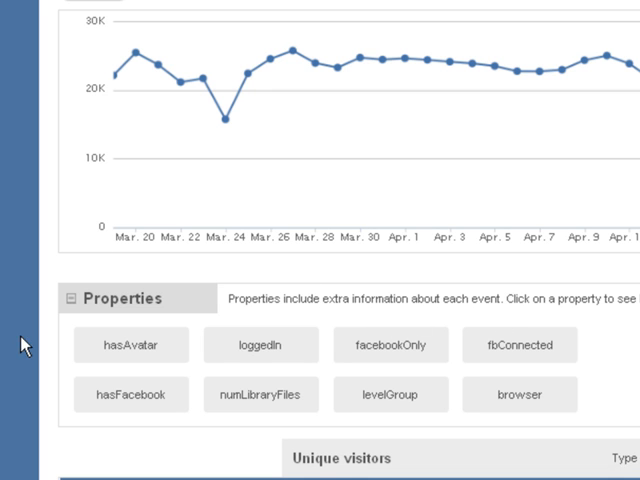
mouse_move(42, 412)
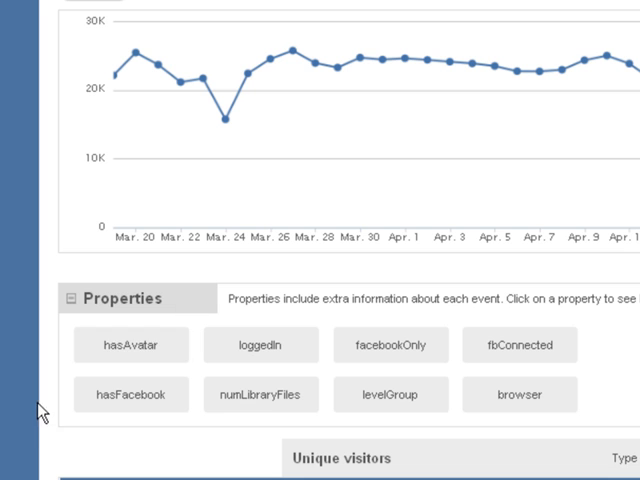
mouse_move(310, 290)
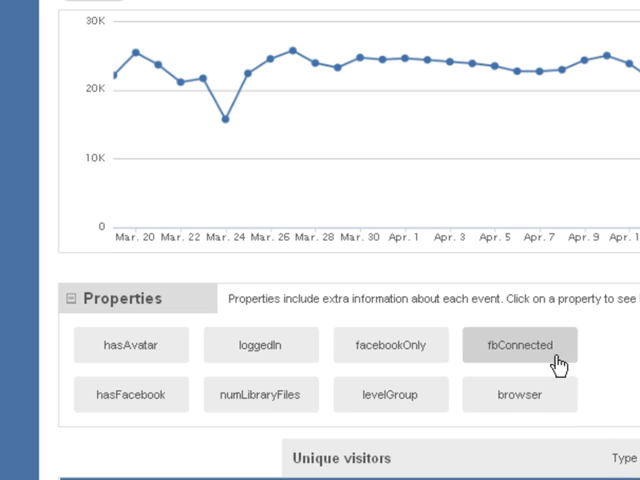
Split the play-song unique visitors graph by the fbConnected property.
left_click(518, 345)
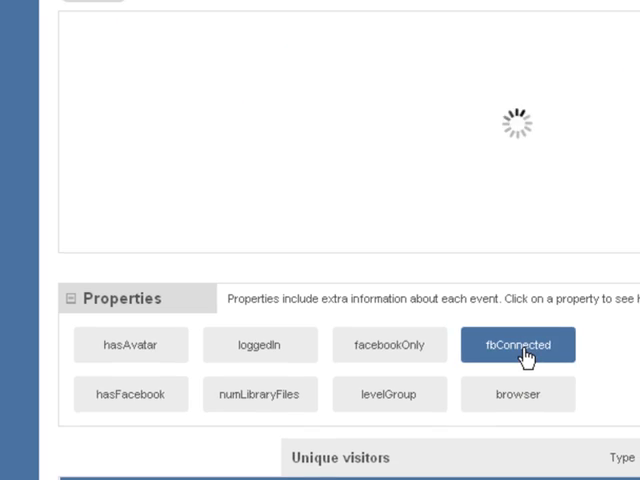
Change the fbConnected-split play-song graph's Type to Average events per visitor.
left_click(517, 344)
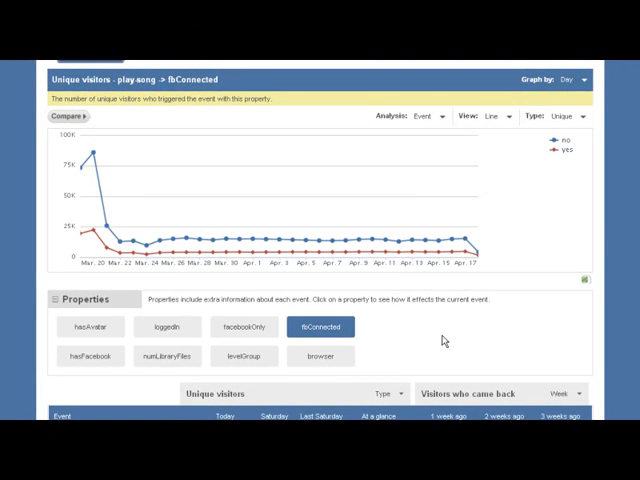
left_click(540, 154)
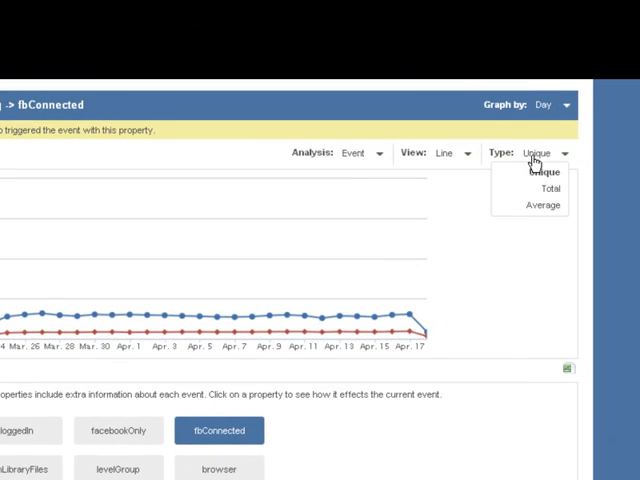
left_click(543, 205)
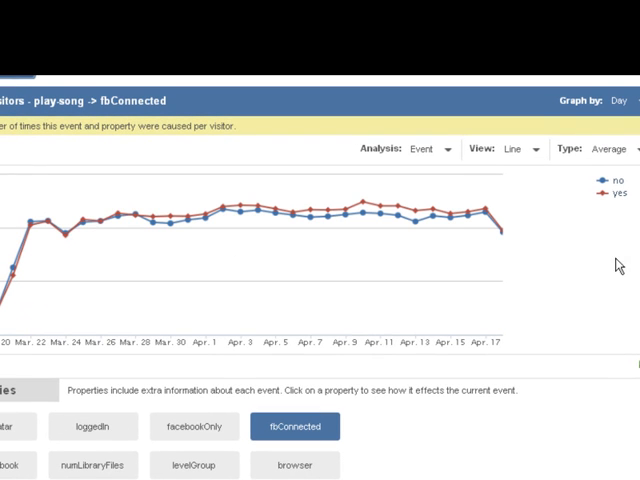
mouse_move(411, 224)
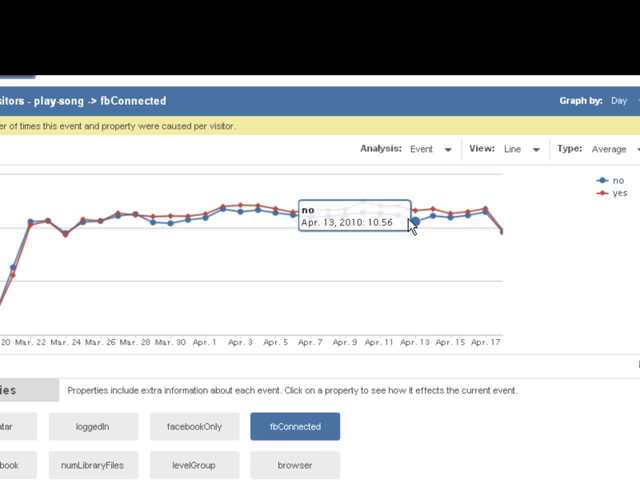
mouse_move(418, 219)
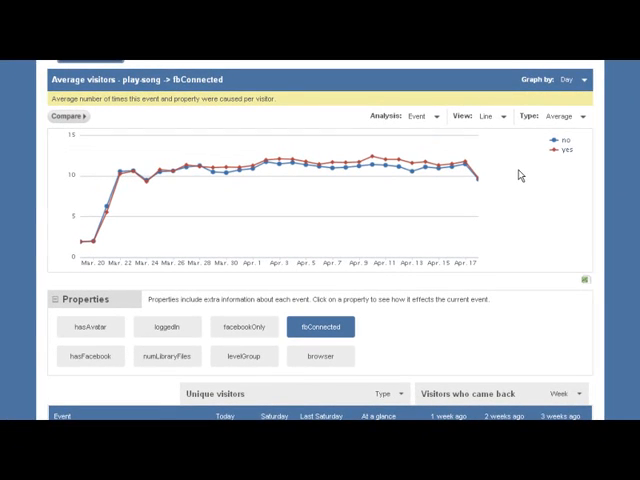
scroll("up", 3)
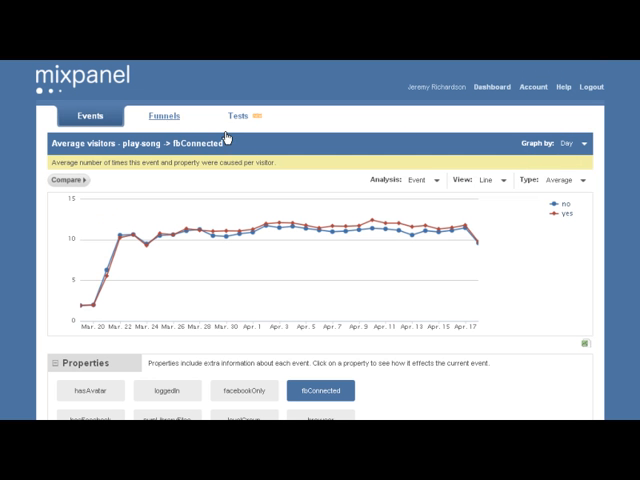
In Funnels, segment the Upload song funnel's conversion by the hasAvatar property.
left_click(163, 116)
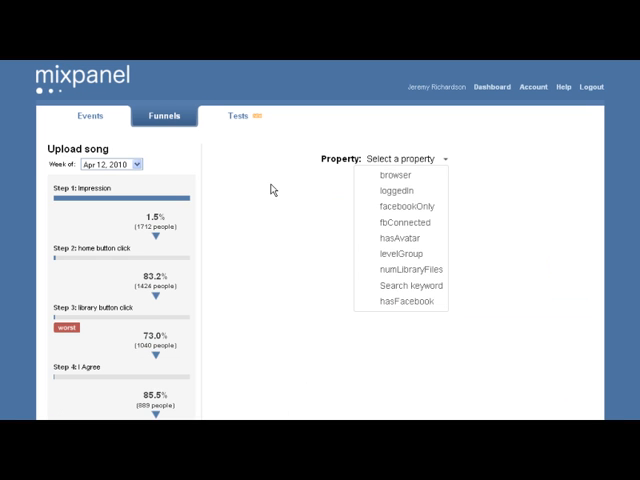
scroll("down", 3)
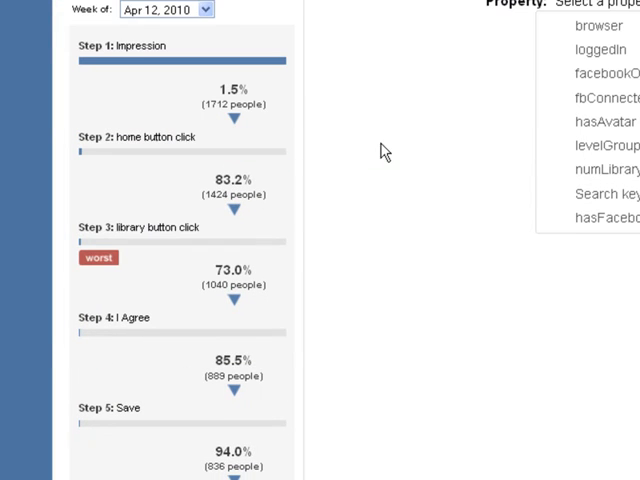
mouse_move(251, 210)
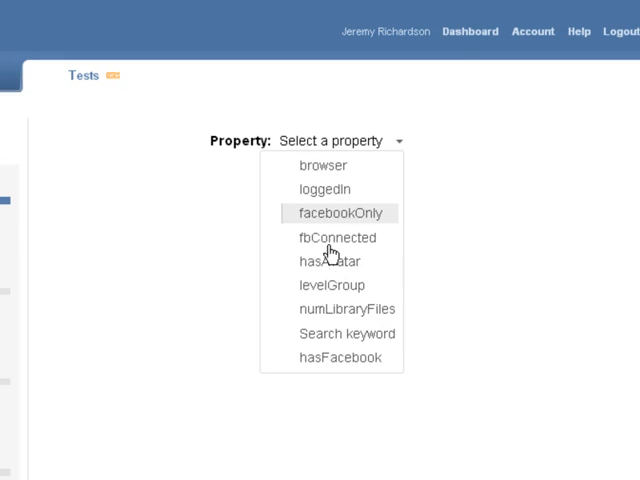
mouse_move(331, 261)
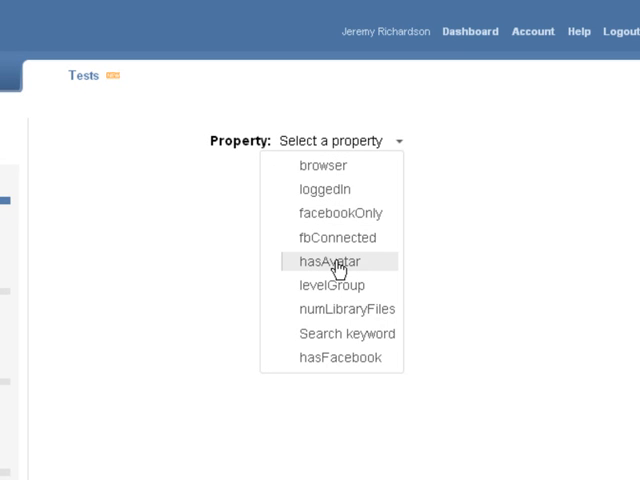
left_click(337, 261)
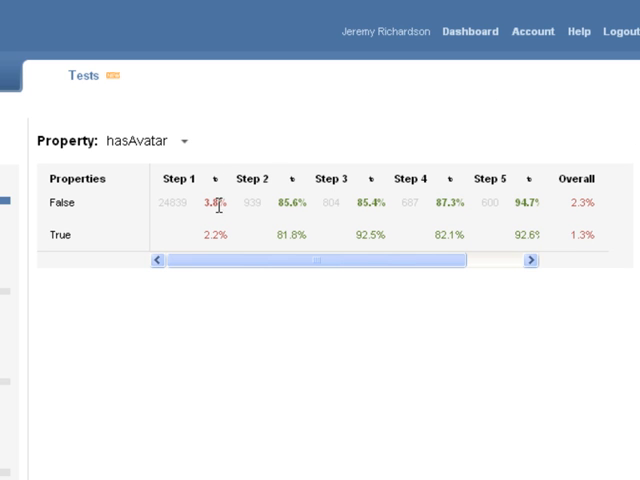
mouse_move(365, 207)
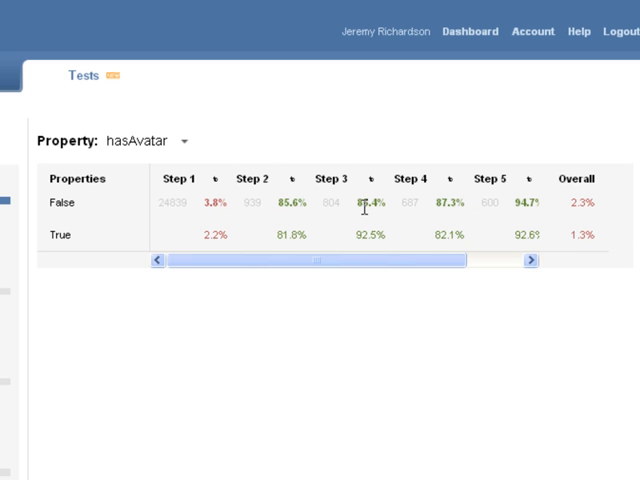
mouse_move(350, 220)
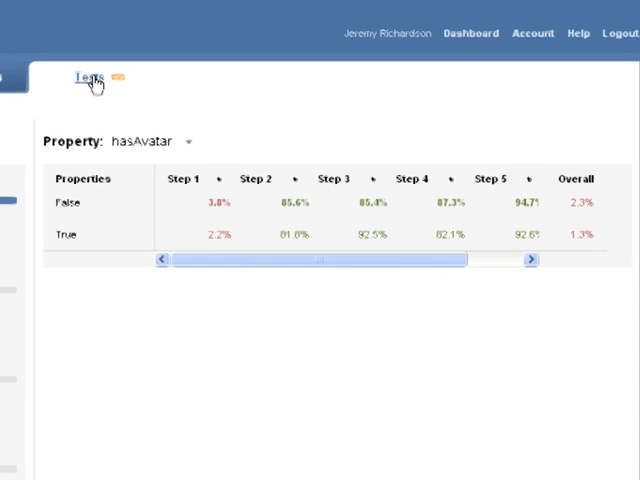
Switch to the Tests area listing suggested properties like loggedIn, browser and hasAvatar.
left_click(184, 33)
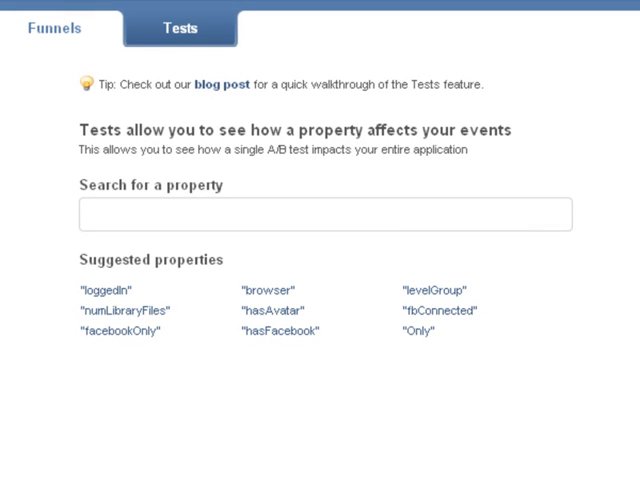
mouse_move(380, 170)
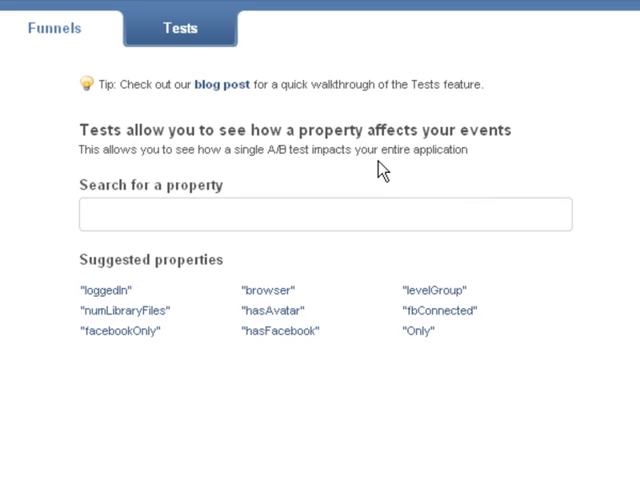
mouse_move(388, 176)
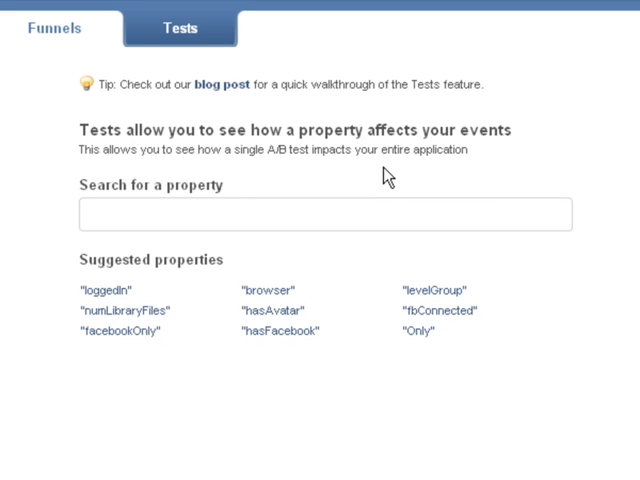
mouse_move(438, 311)
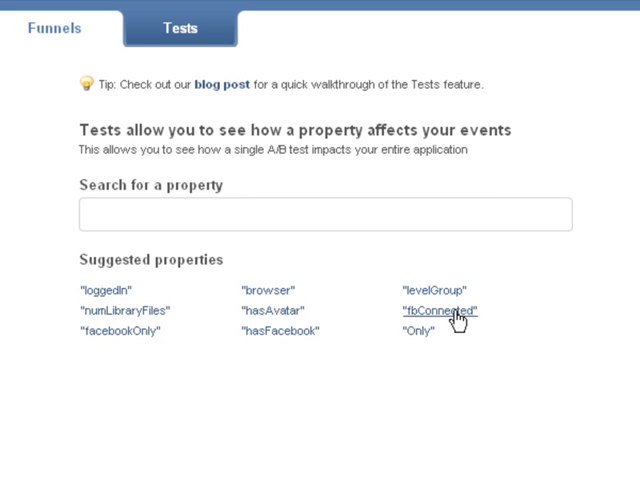
Test fbConnected and review yes/no results for complete-song, play-song and home-page.
left_click(438, 310)
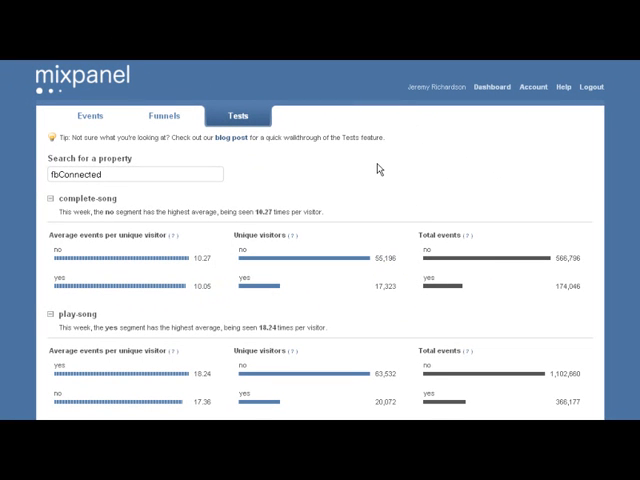
scroll("down", 3)
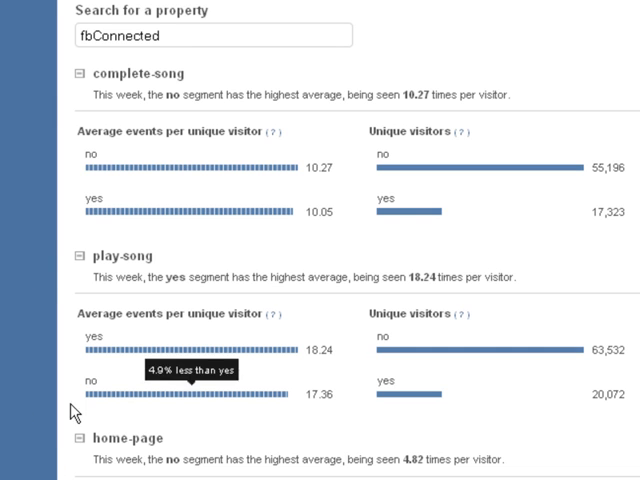
mouse_move(35, 340)
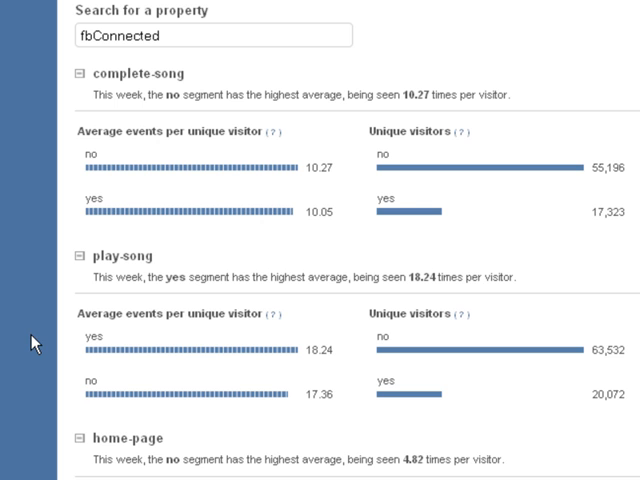
scroll("down", 3)
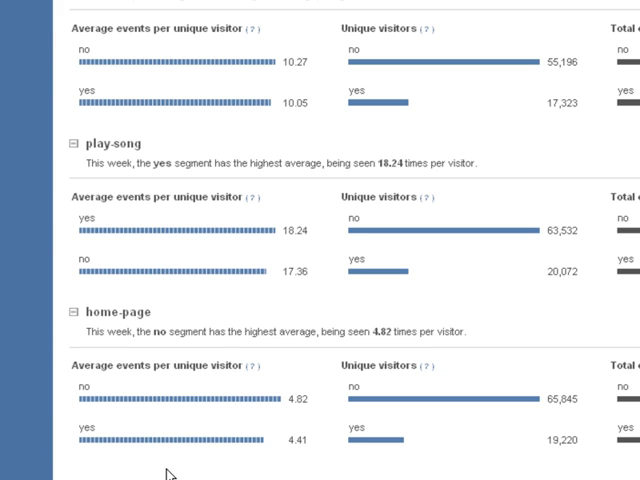
mouse_move(170, 445)
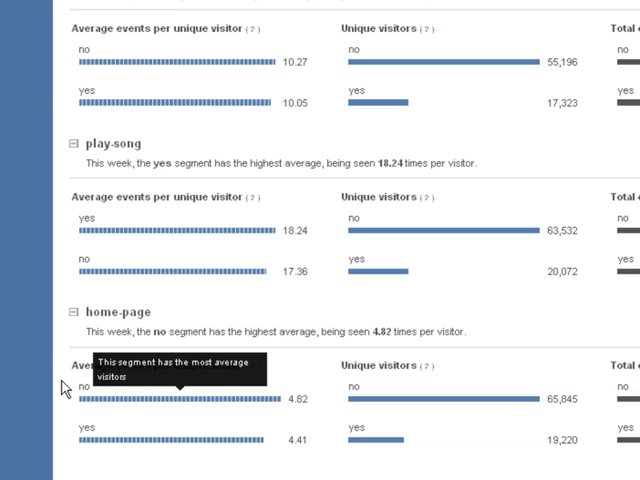
scroll("up", 3)
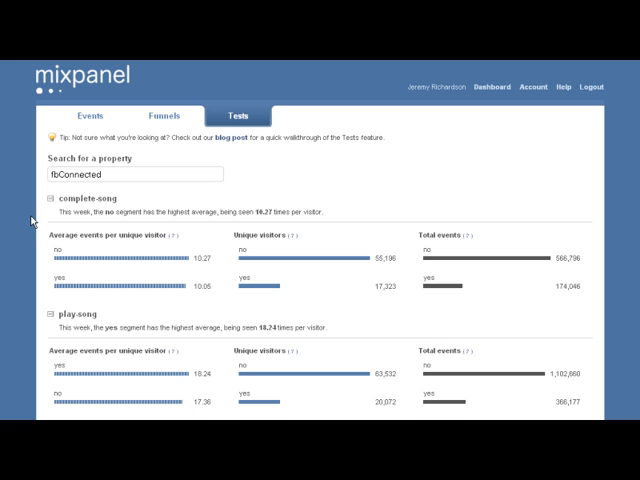
mouse_move(32, 222)
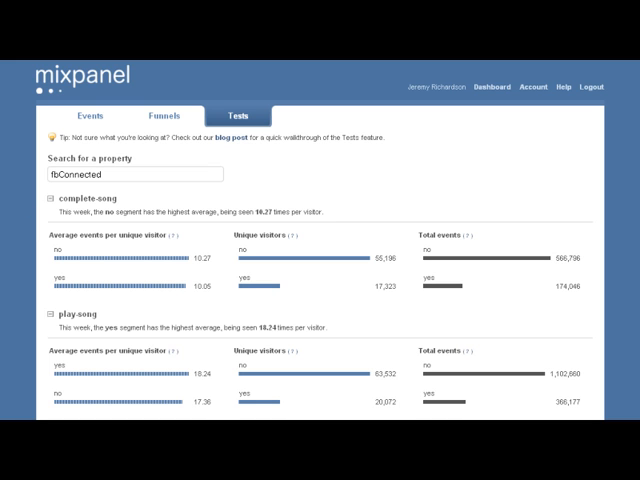